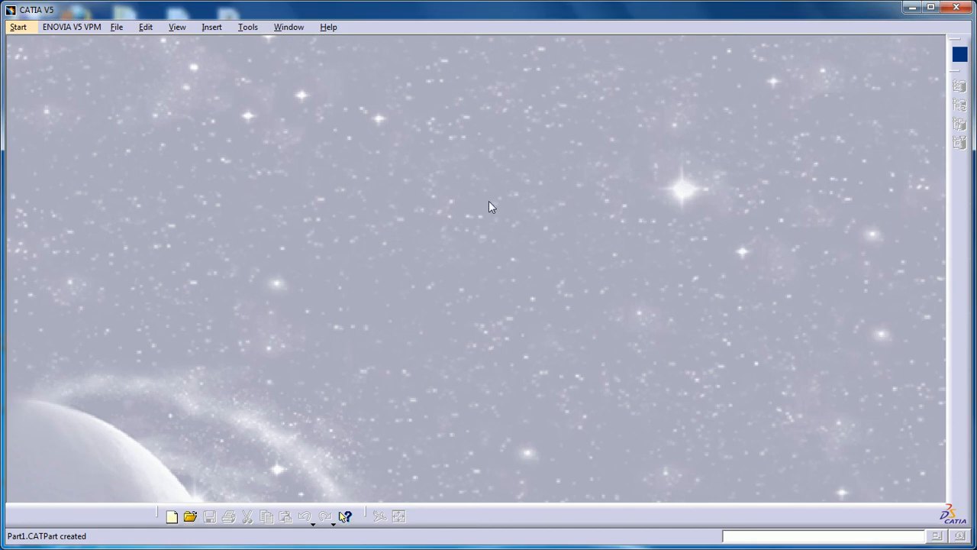
pyautogui.moveTo(361, 82)
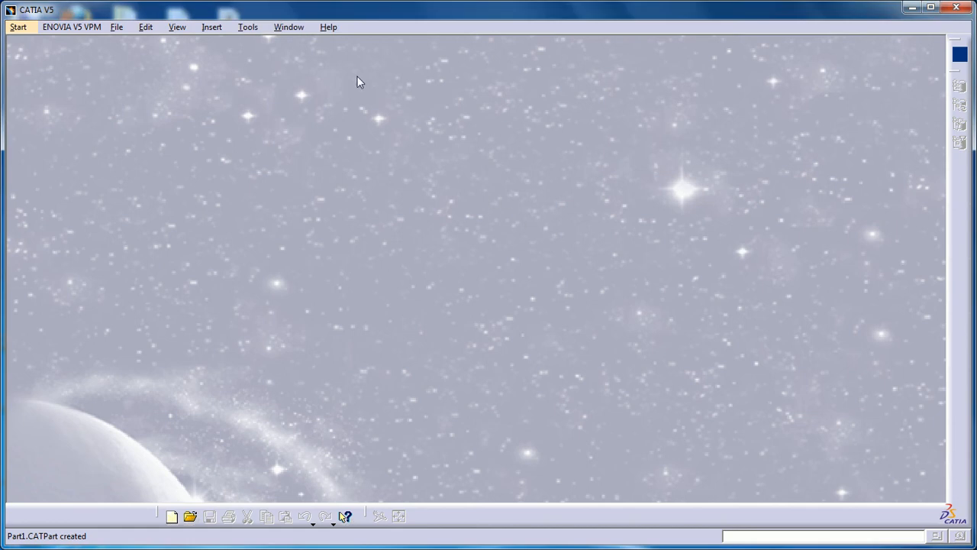
pyautogui.moveTo(248, 27)
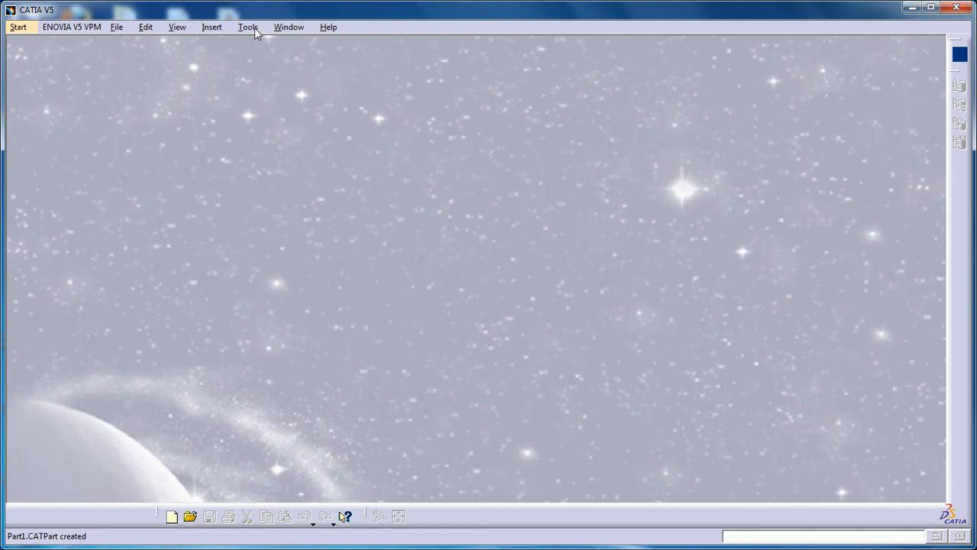
# - Open the Tools menu to reach the Options command
pyautogui.click(248, 26)
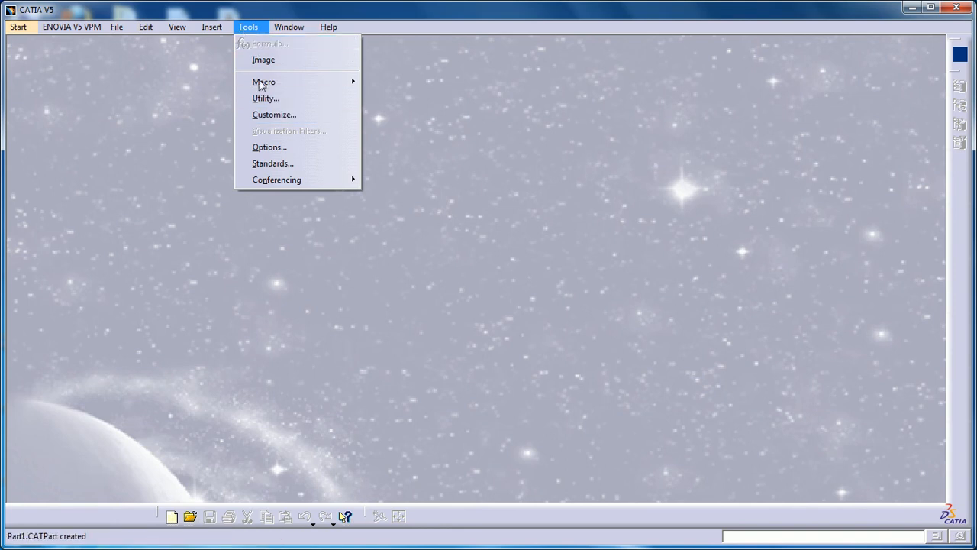
pyautogui.moveTo(268, 146)
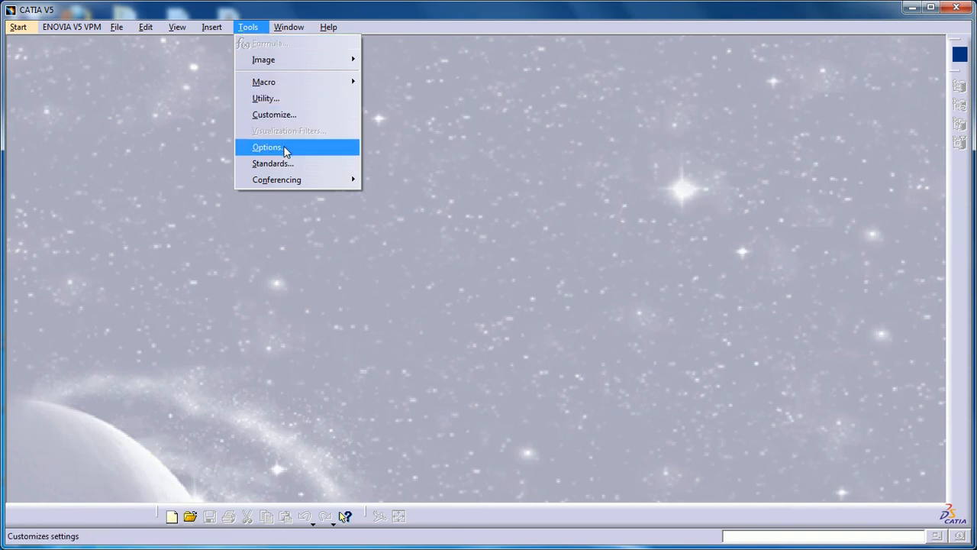
# - Review the units in Options: Length millimeters, Angle kept in degrees, Time and Volume
pyautogui.click(268, 146)
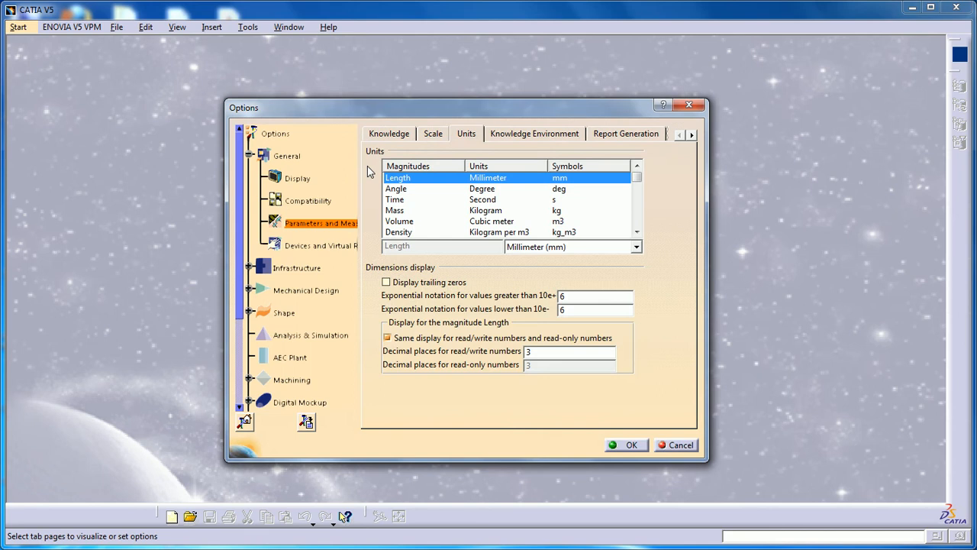
pyautogui.moveTo(329, 233)
pyautogui.write('5')
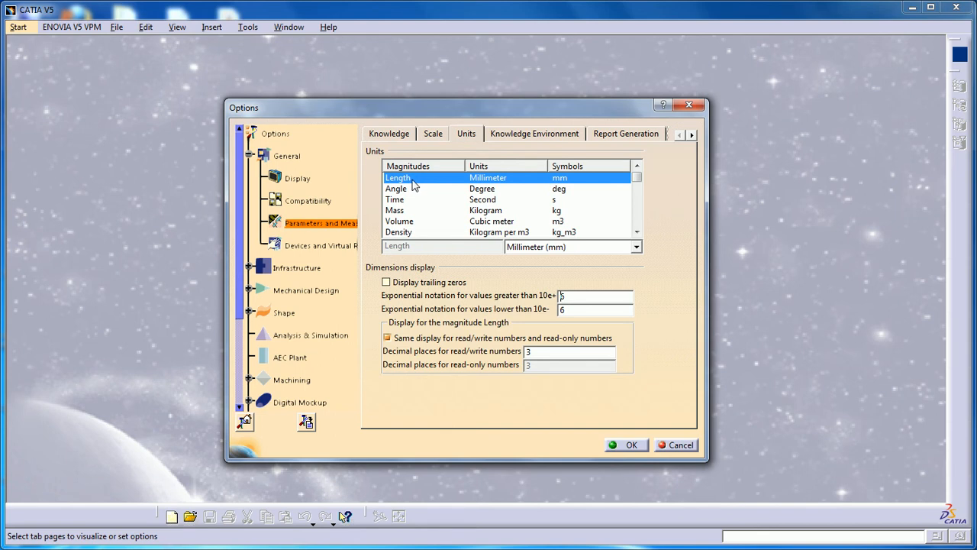
pyautogui.write('6')
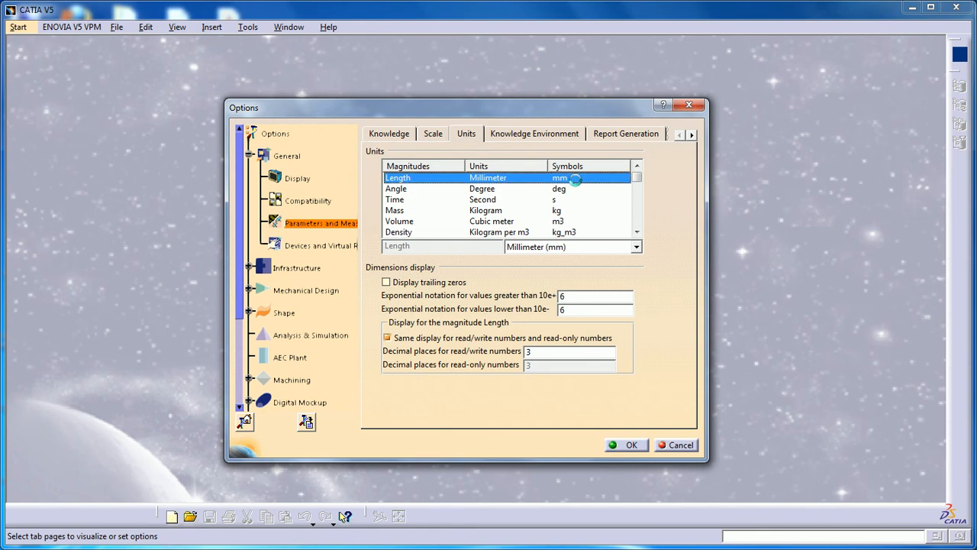
pyautogui.click(635, 246)
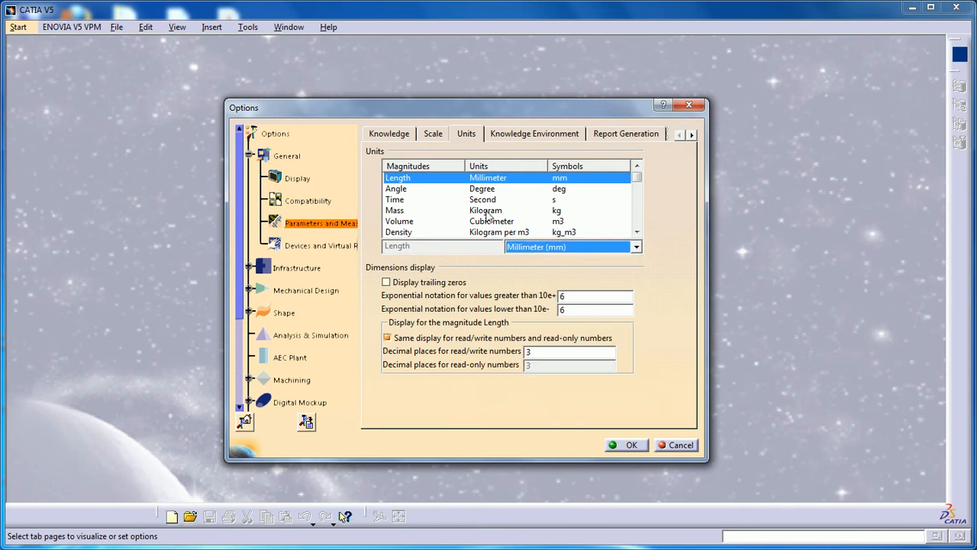
pyautogui.click(396, 188)
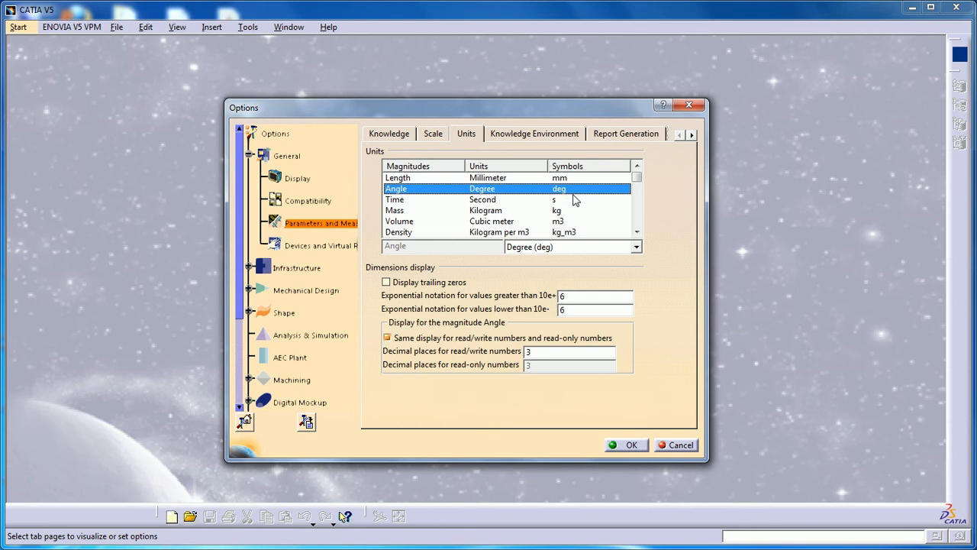
pyautogui.click(635, 246)
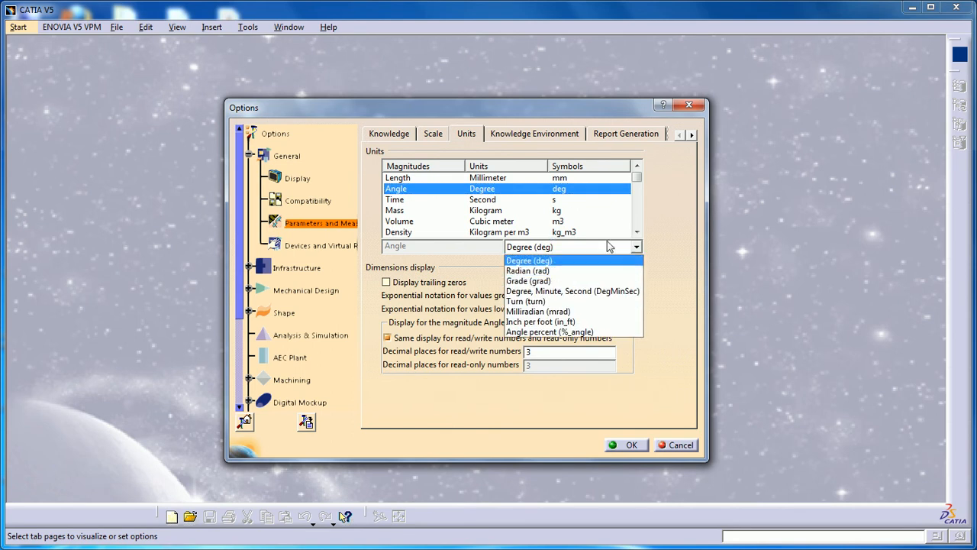
pyautogui.click(529, 260)
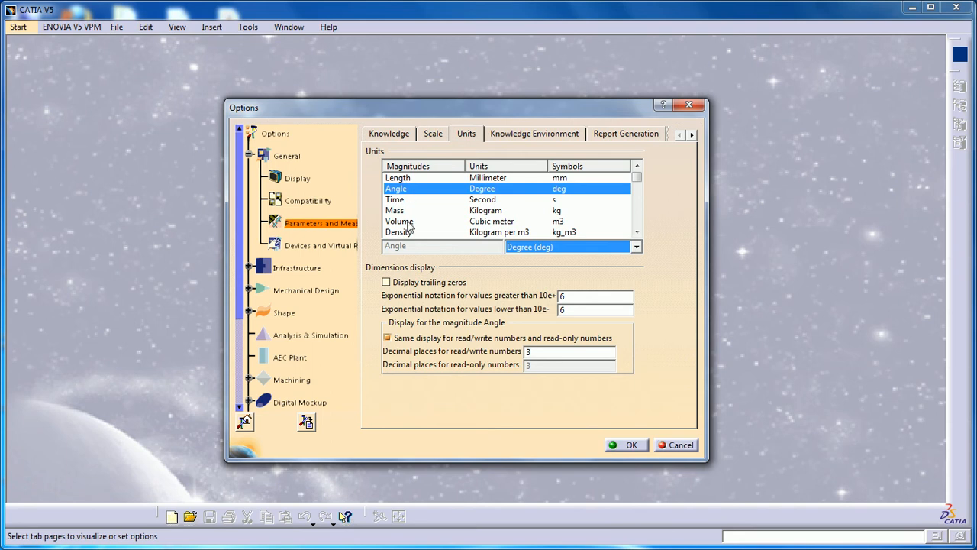
pyautogui.moveTo(420, 233)
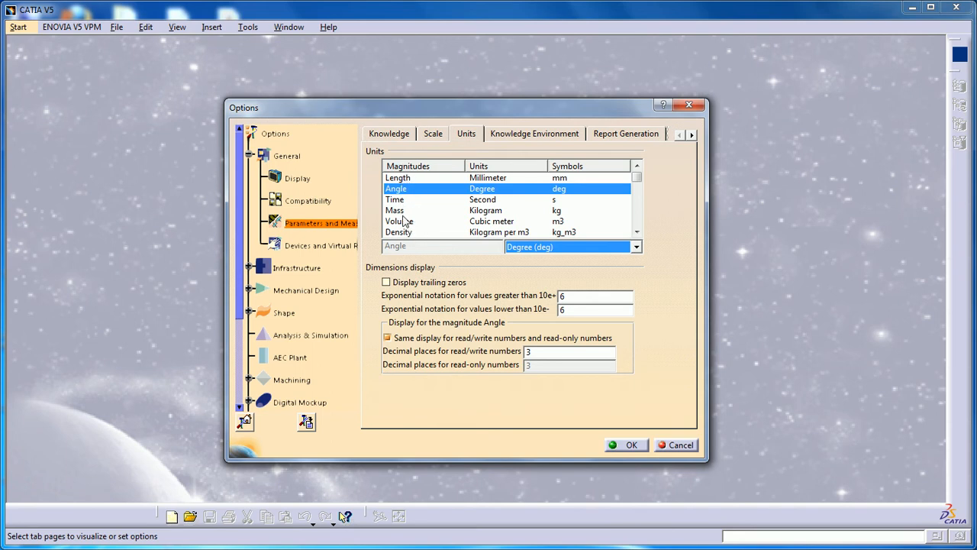
pyautogui.click(395, 199)
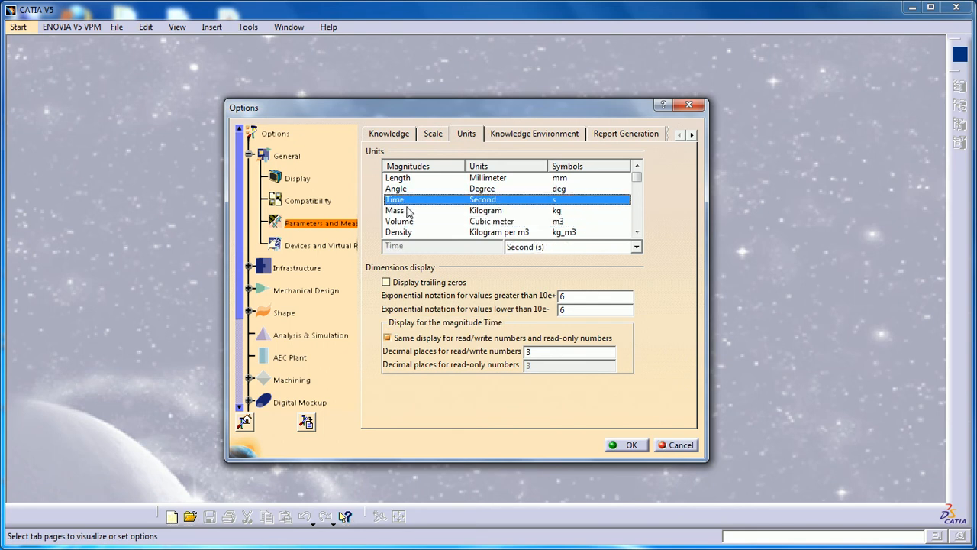
pyautogui.click(399, 220)
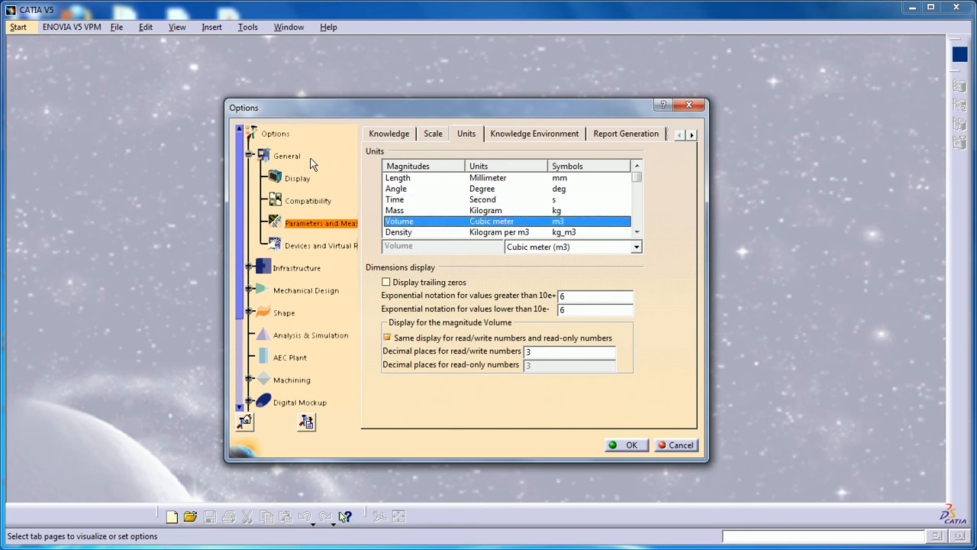
pyautogui.click(286, 156)
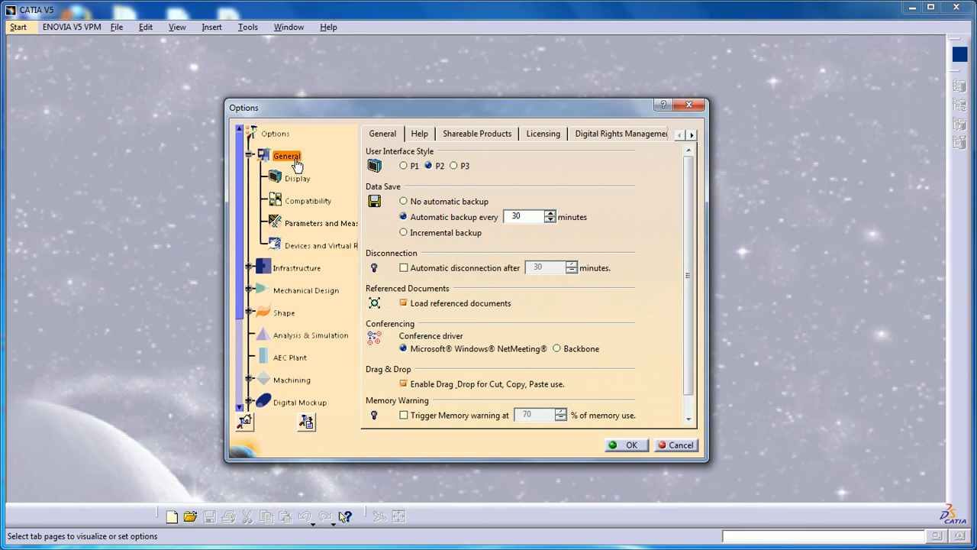
pyautogui.moveTo(408, 196)
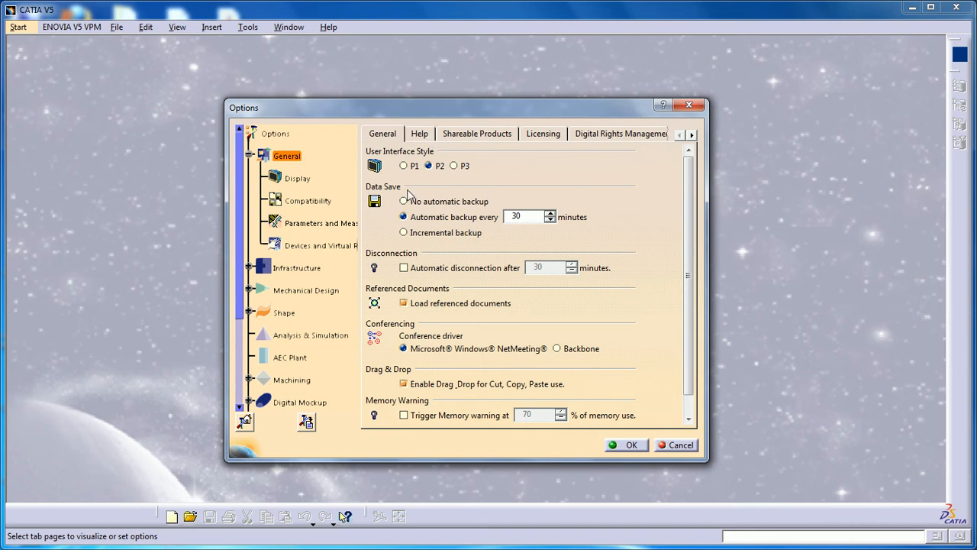
pyautogui.moveTo(426, 188)
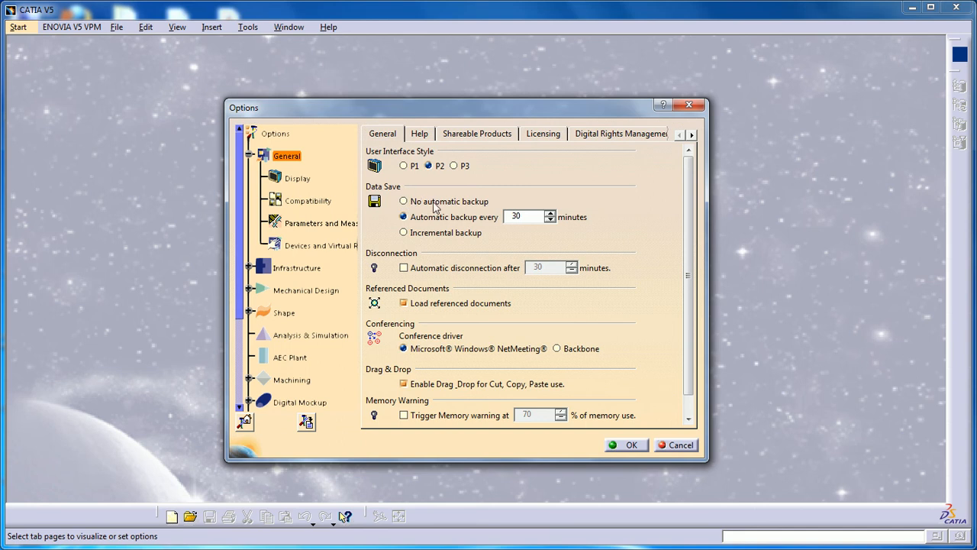
pyautogui.moveTo(462, 210)
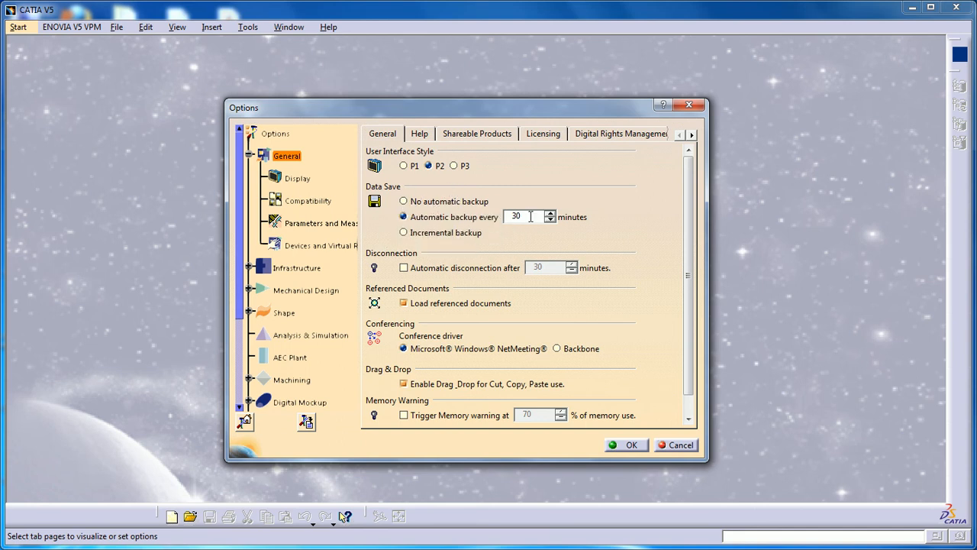
# - Change the Automatic backup interval from 30 to 10 minutes
pyautogui.write('10')
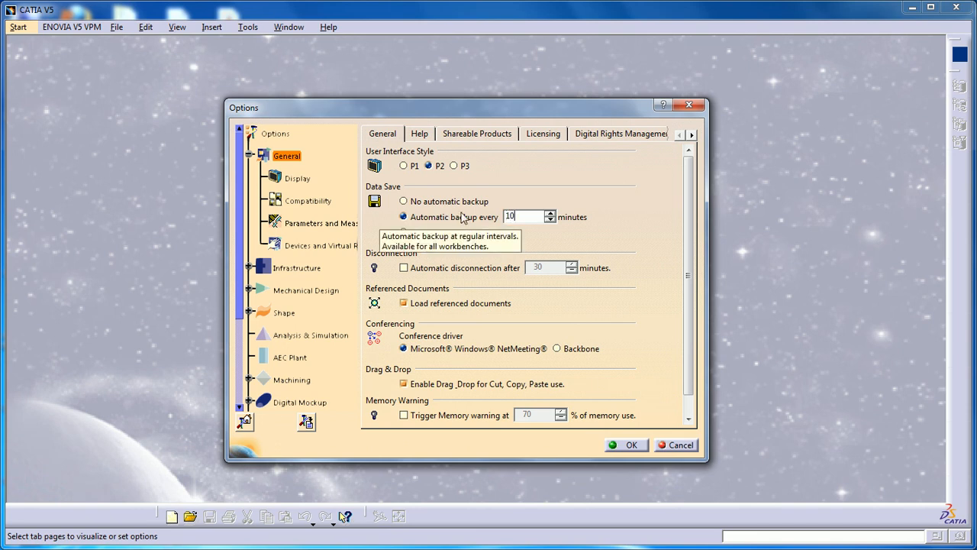
pyautogui.moveTo(494, 190)
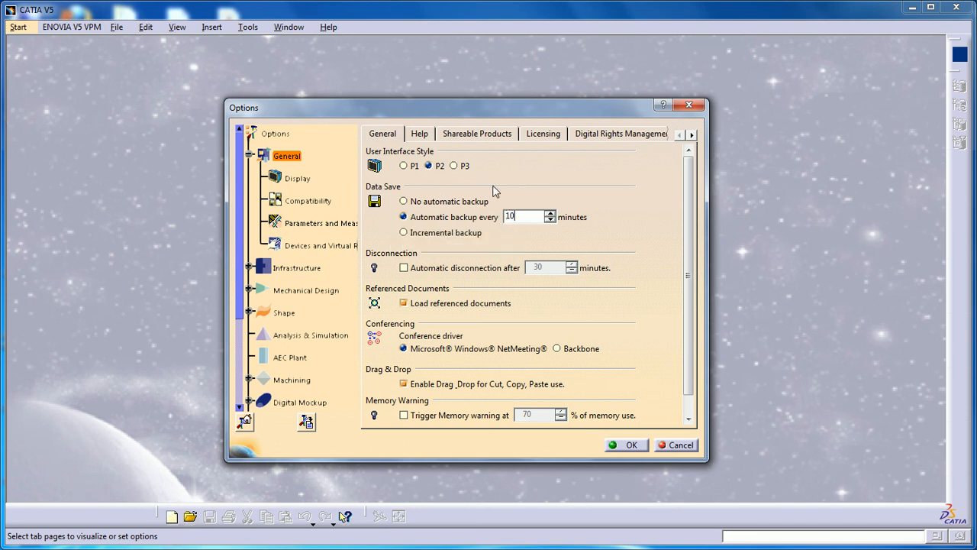
pyautogui.moveTo(513, 185)
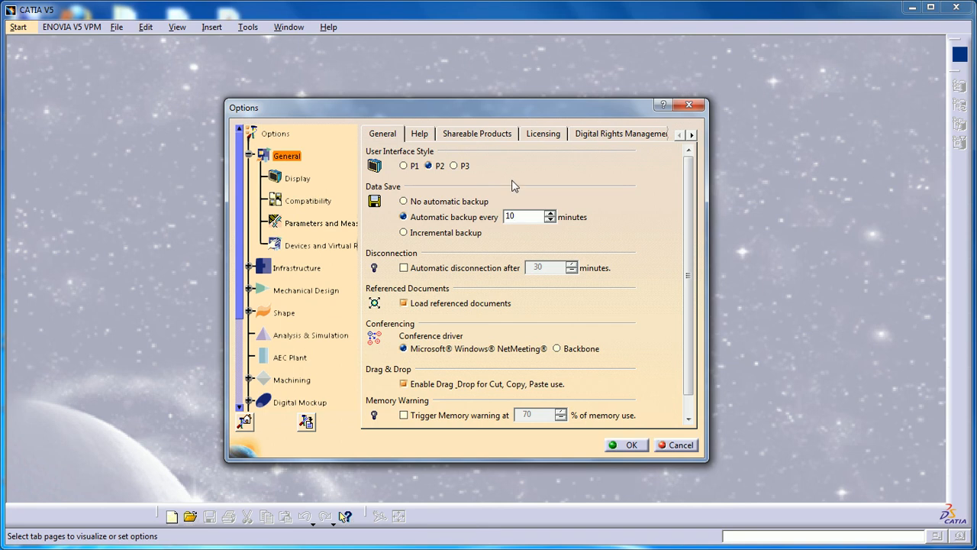
pyautogui.moveTo(513, 182)
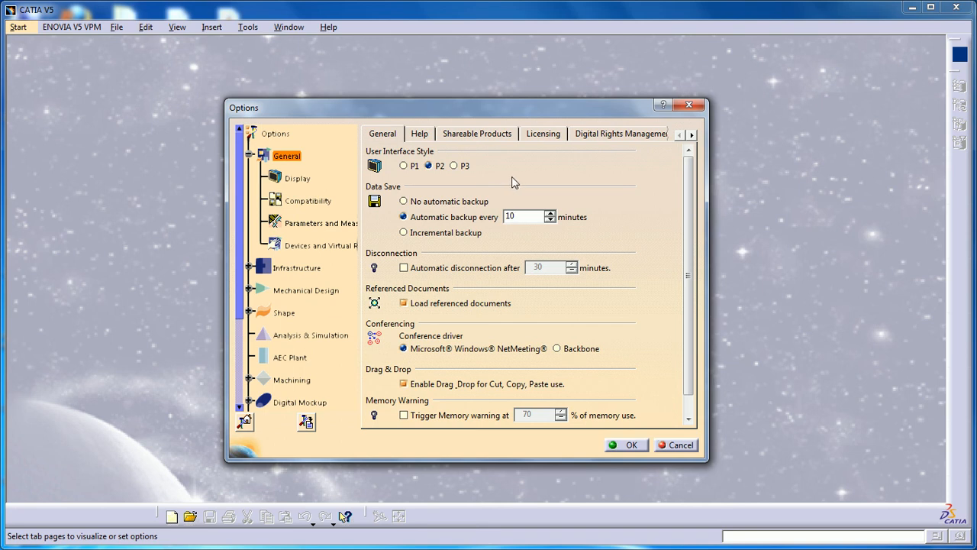
pyautogui.moveTo(488, 188)
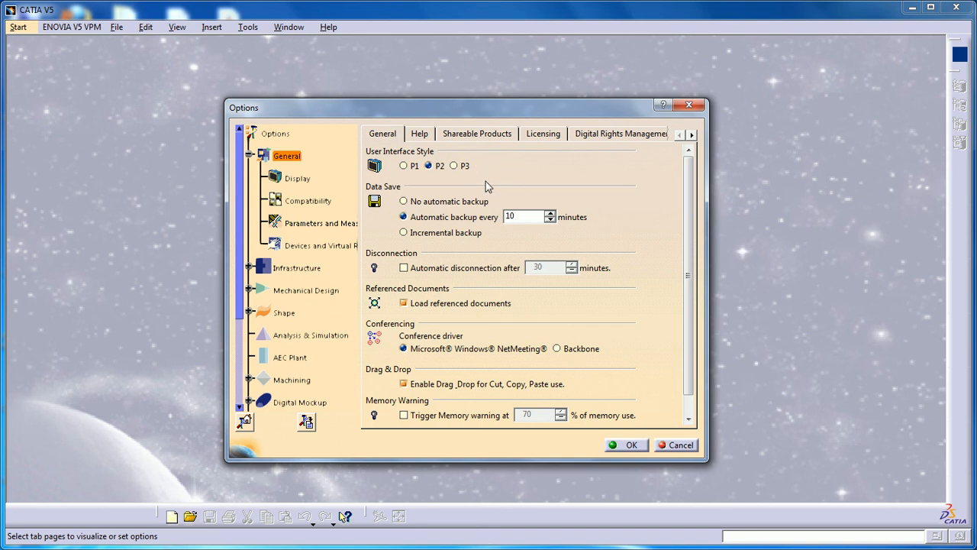
pyautogui.moveTo(503, 183)
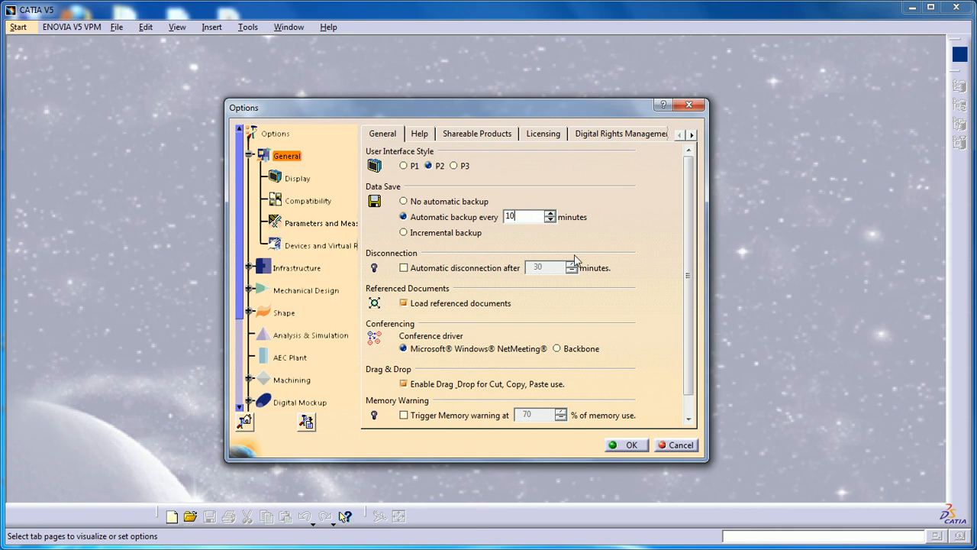
pyautogui.moveTo(410, 183)
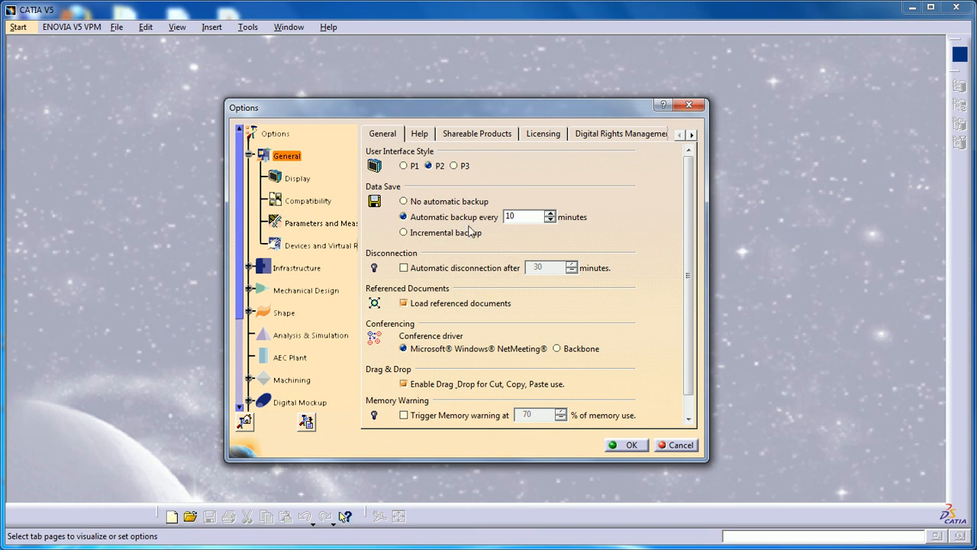
pyautogui.moveTo(510, 234)
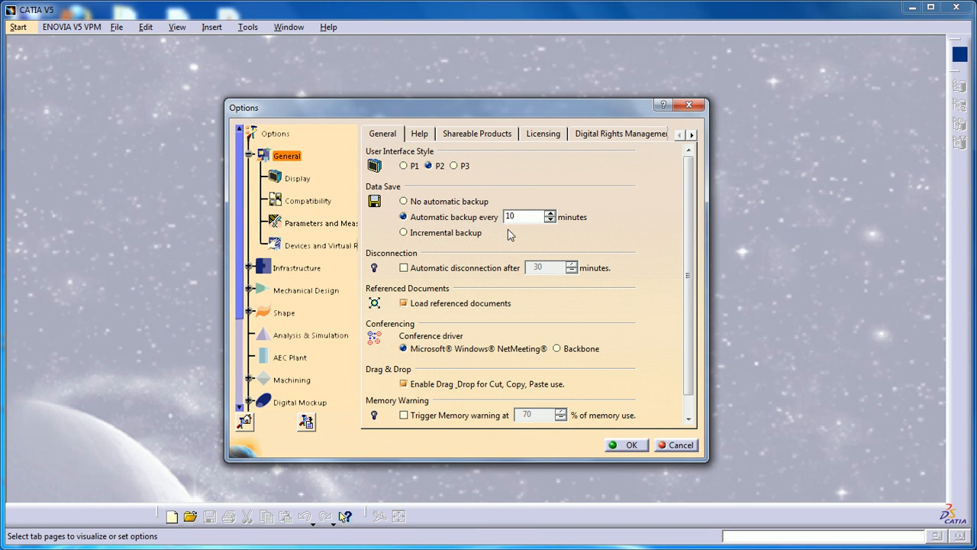